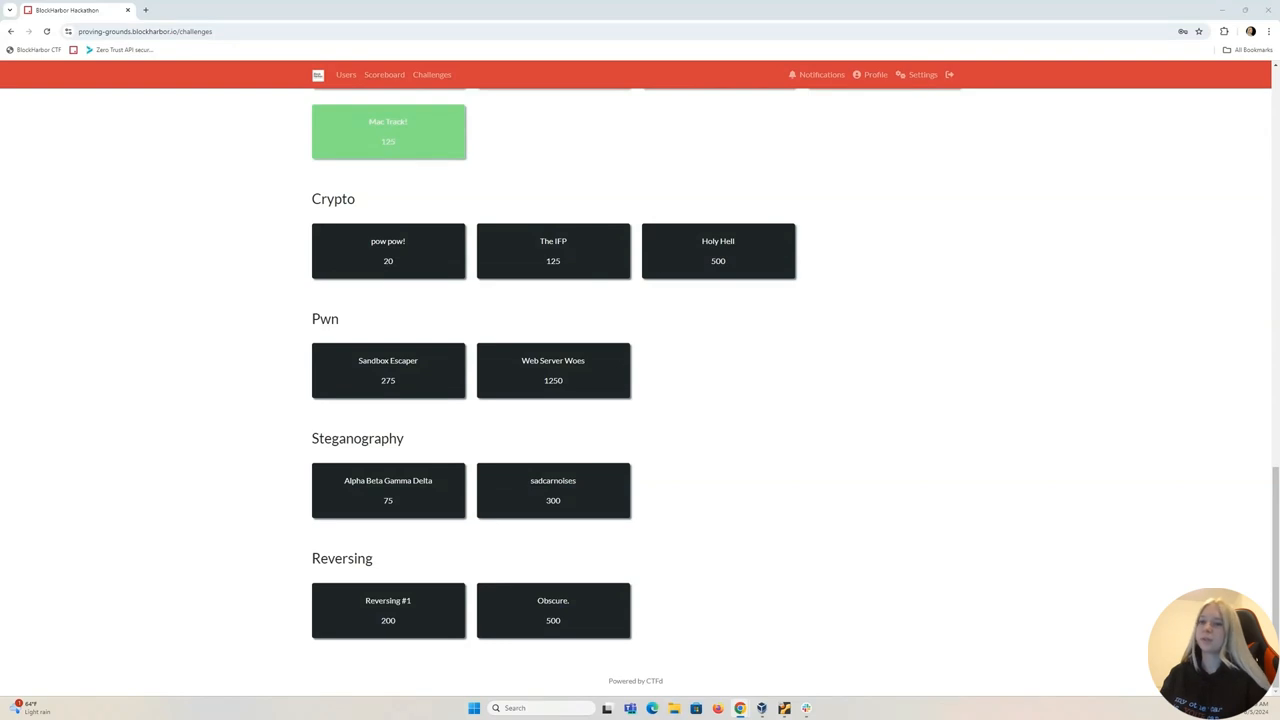
mouse_move(298, 450)
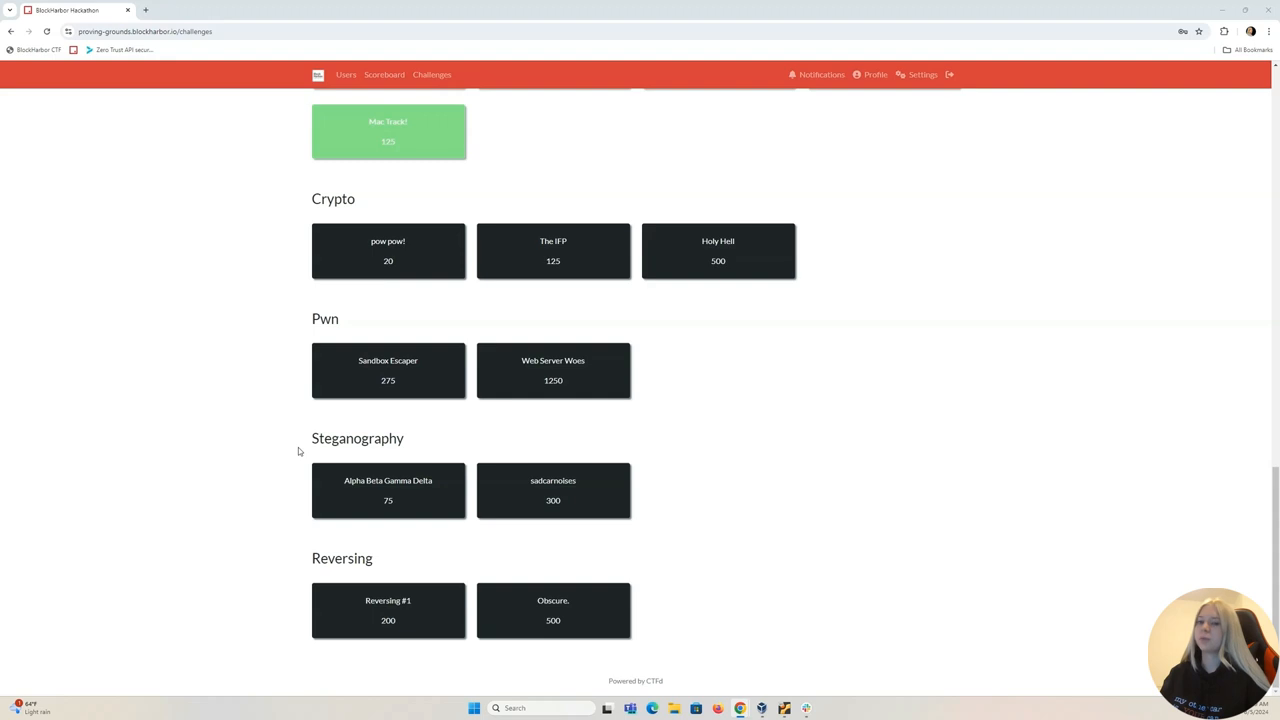
mouse_move(536, 452)
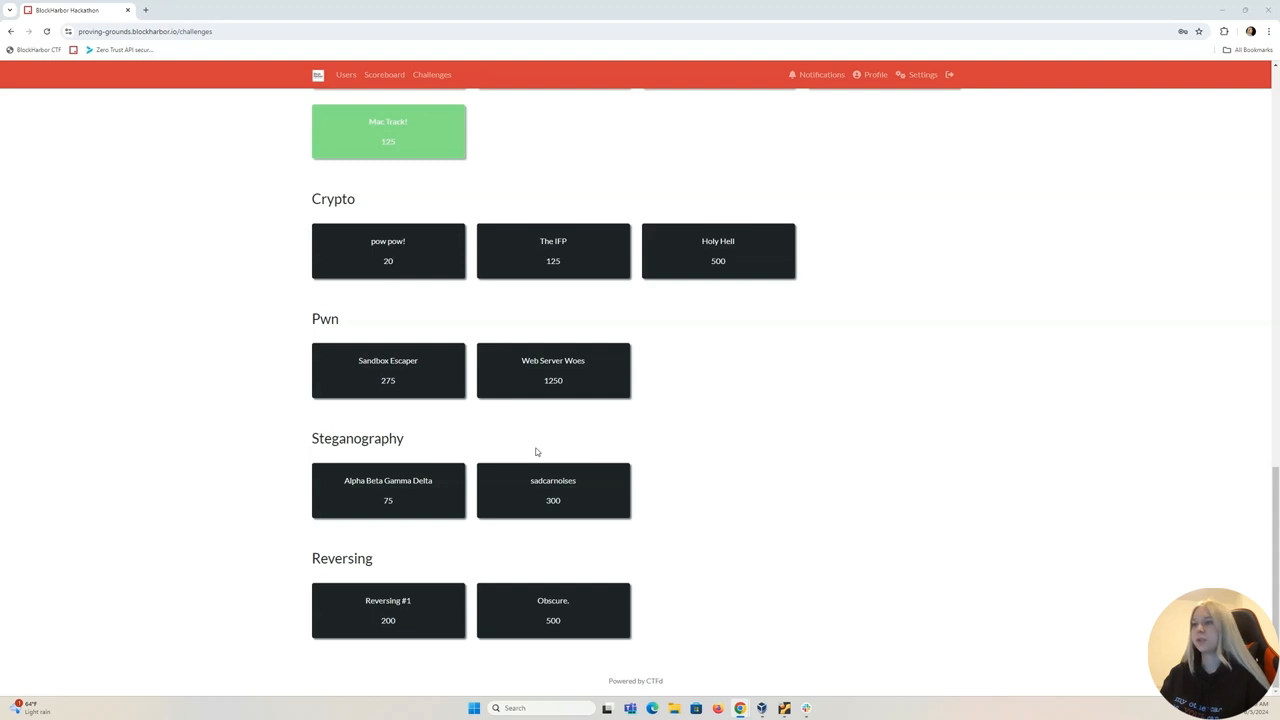
mouse_move(376, 498)
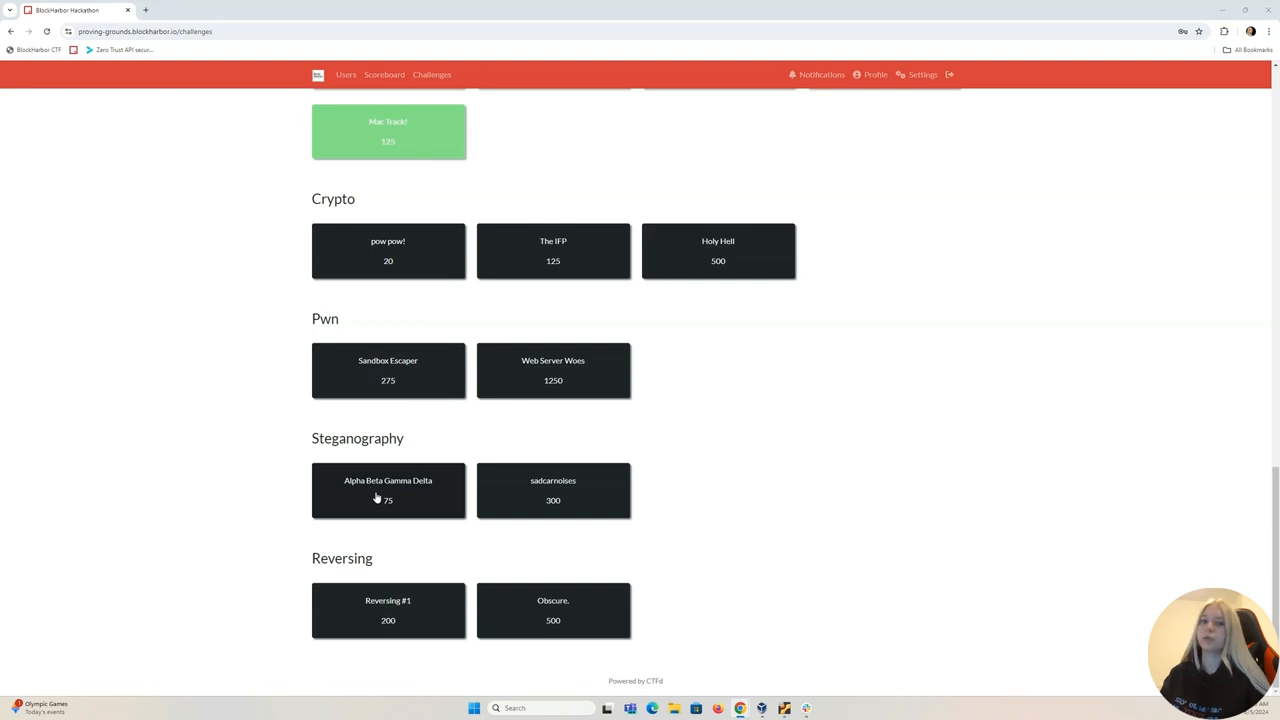
mouse_move(232, 496)
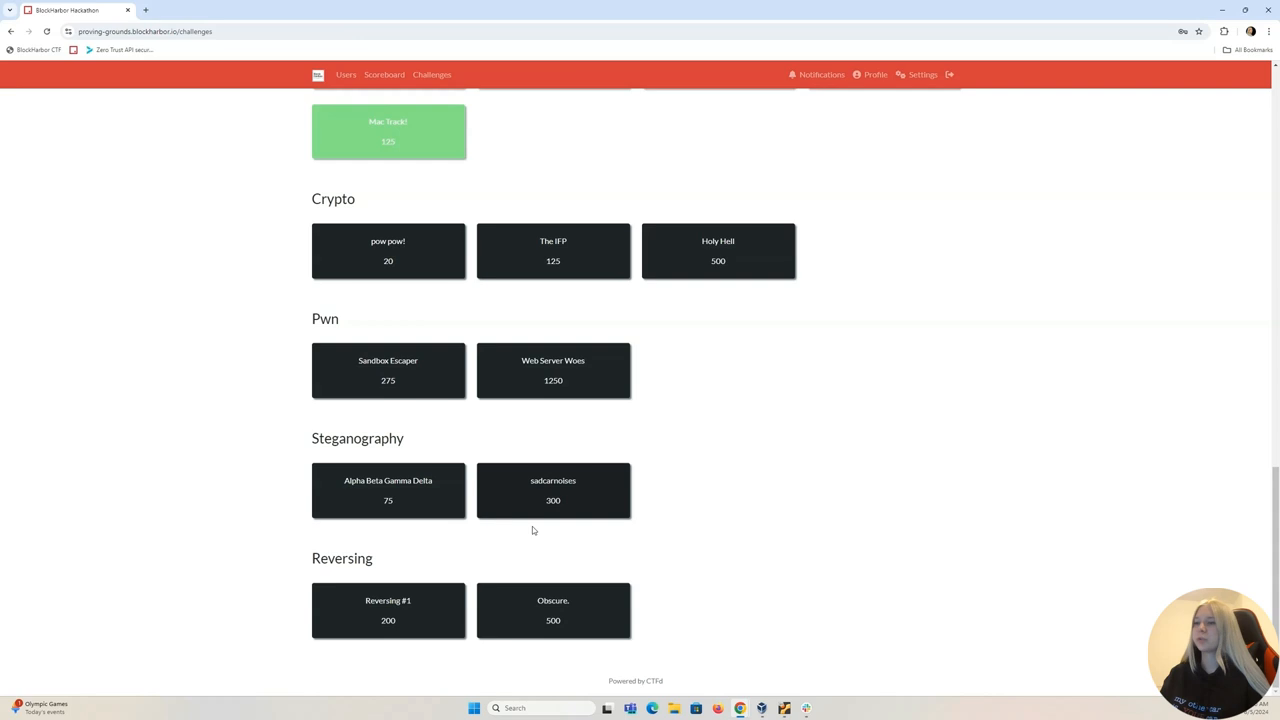
mouse_move(364, 492)
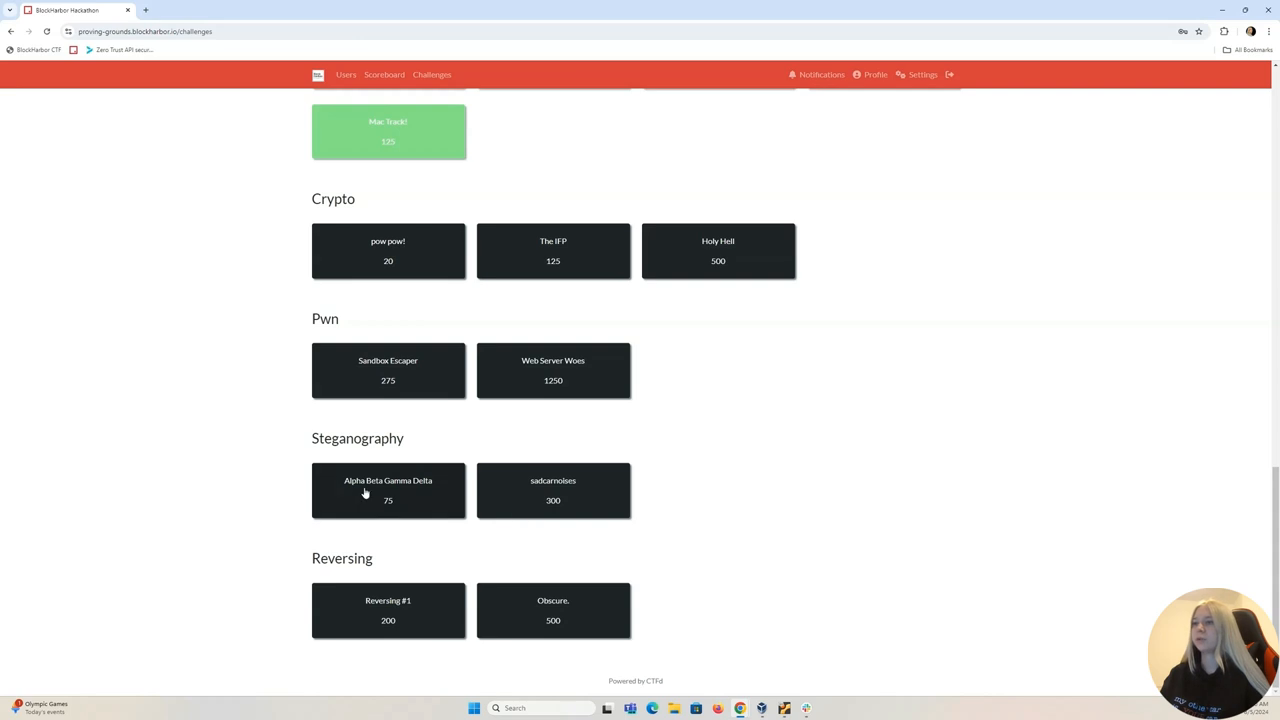
mouse_move(404, 520)
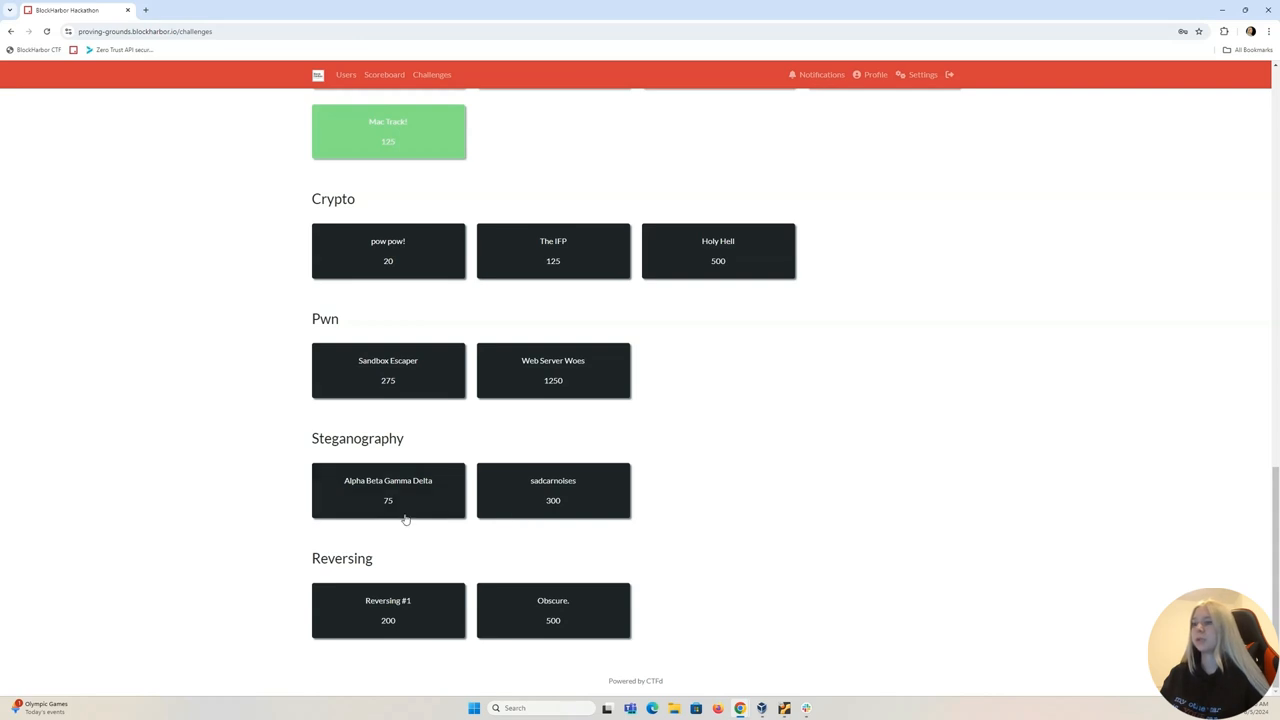
mouse_move(416, 500)
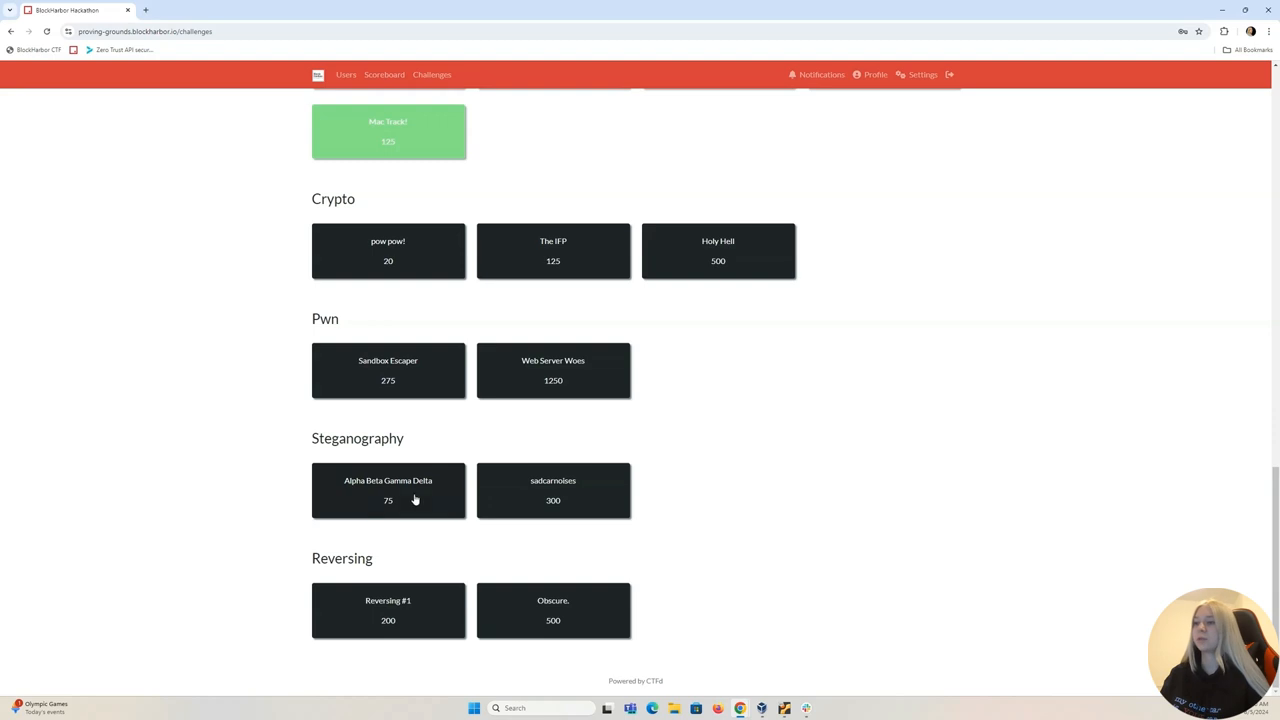
Open the Alpha Beta Gamma Delta challenge and copy its candump log text
click(388, 490)
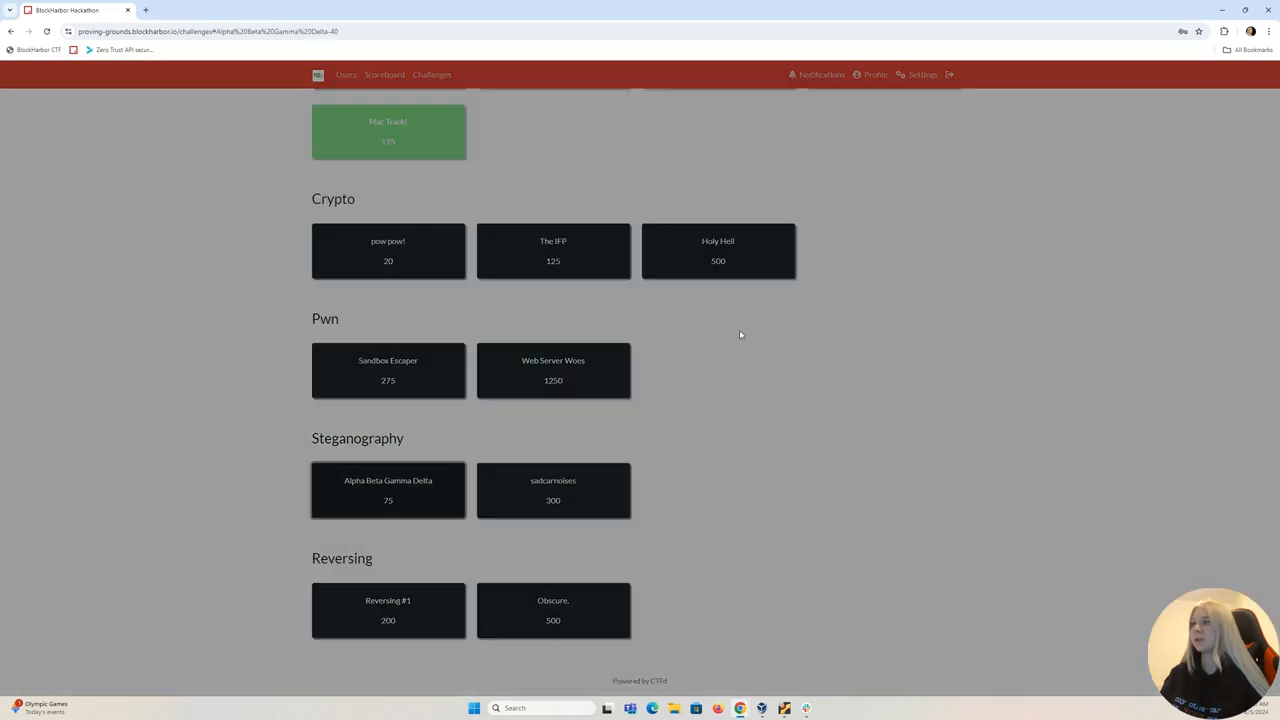
click(388, 490)
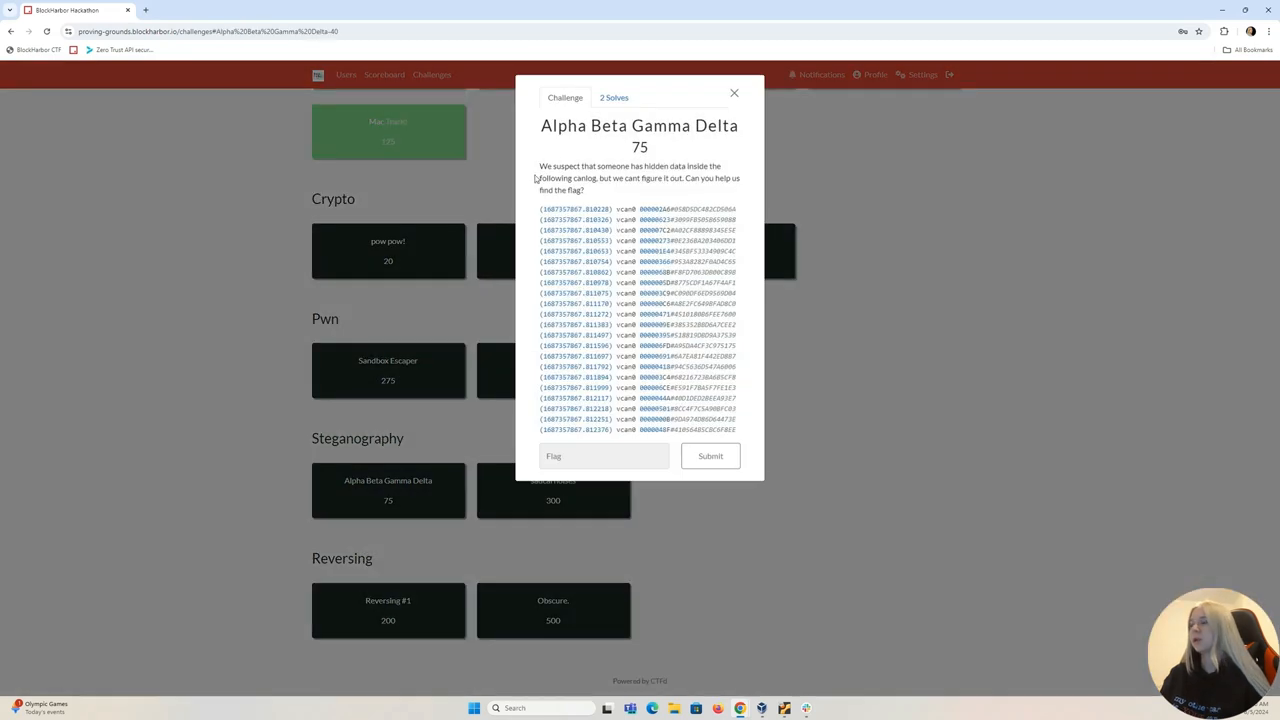
mouse_move(684, 178)
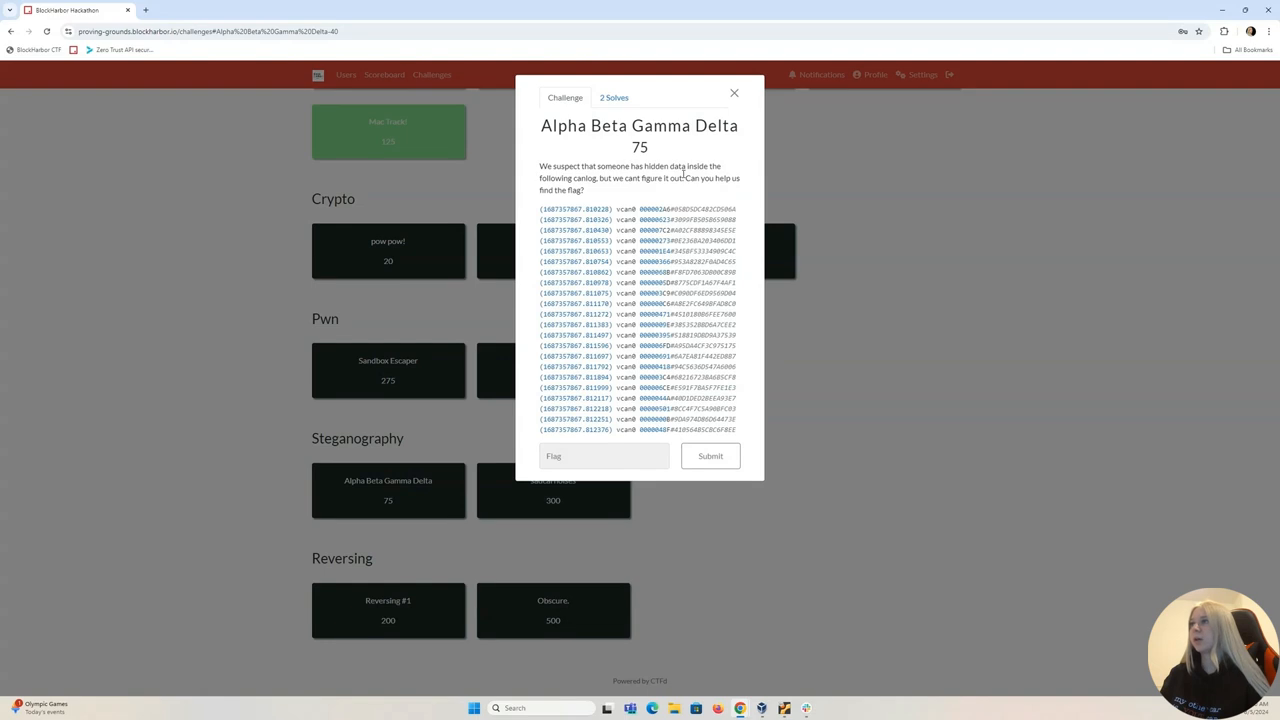
mouse_move(632, 192)
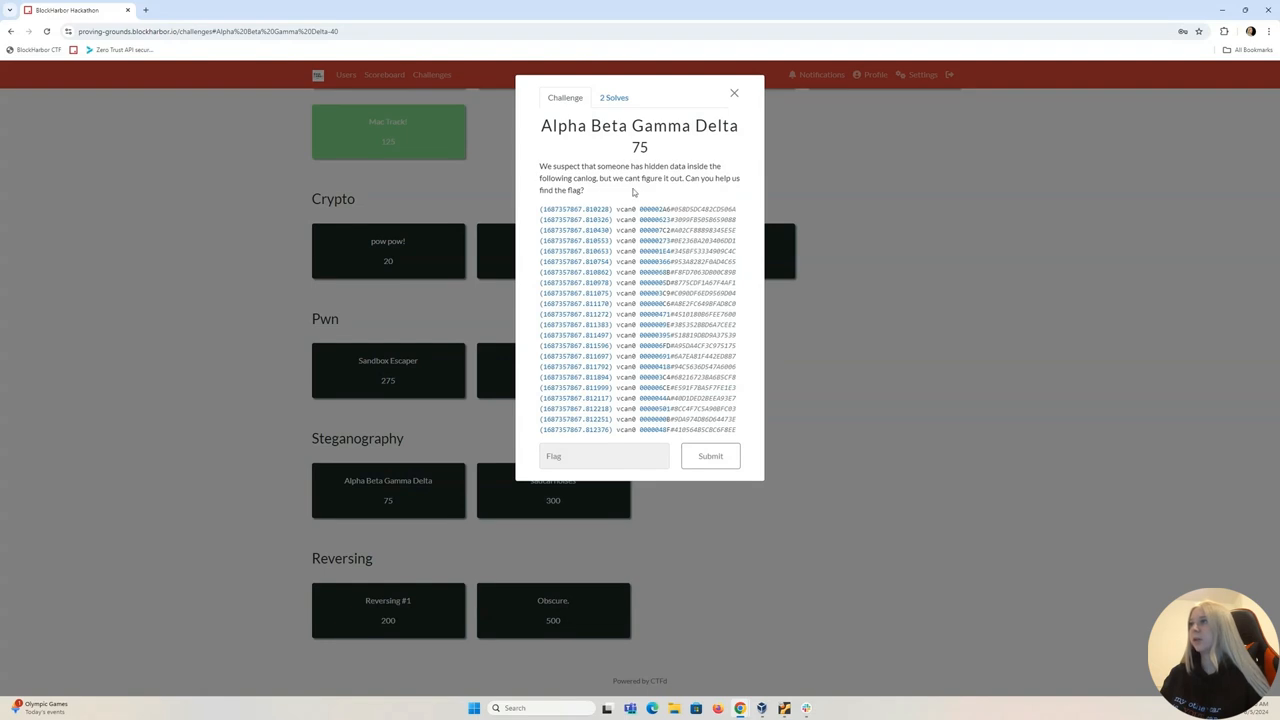
mouse_move(692, 192)
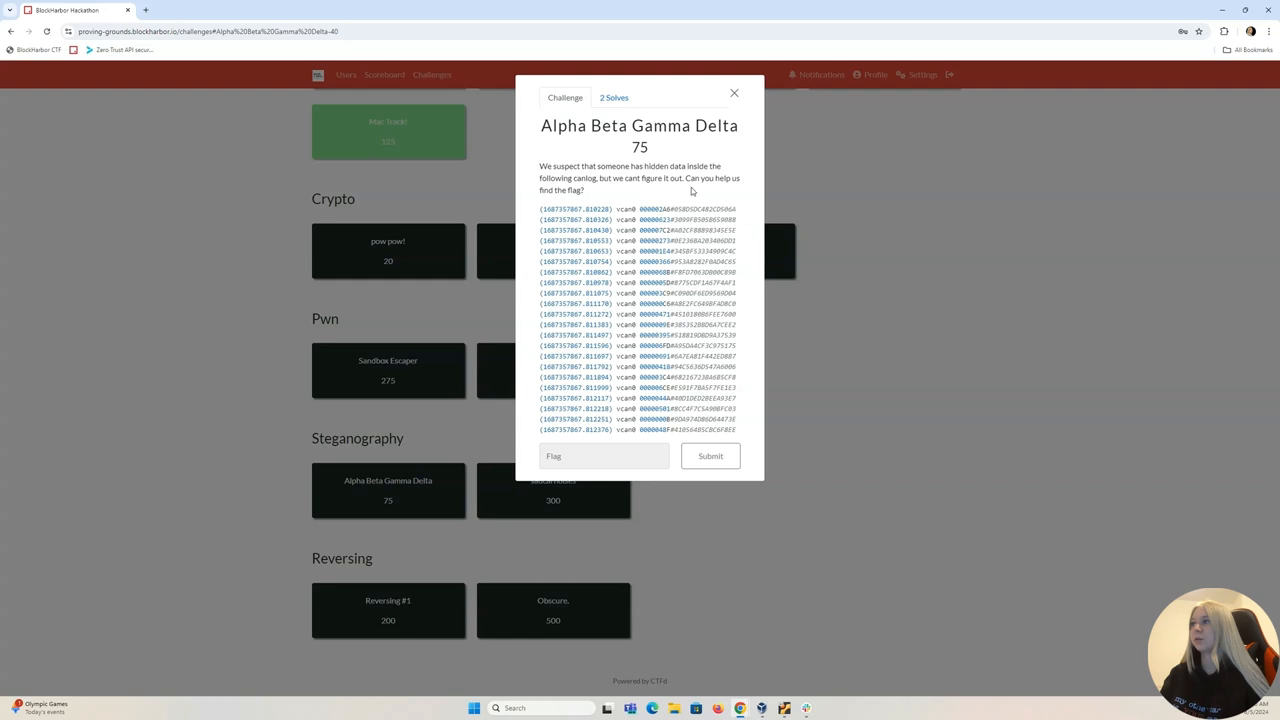
mouse_move(600, 198)
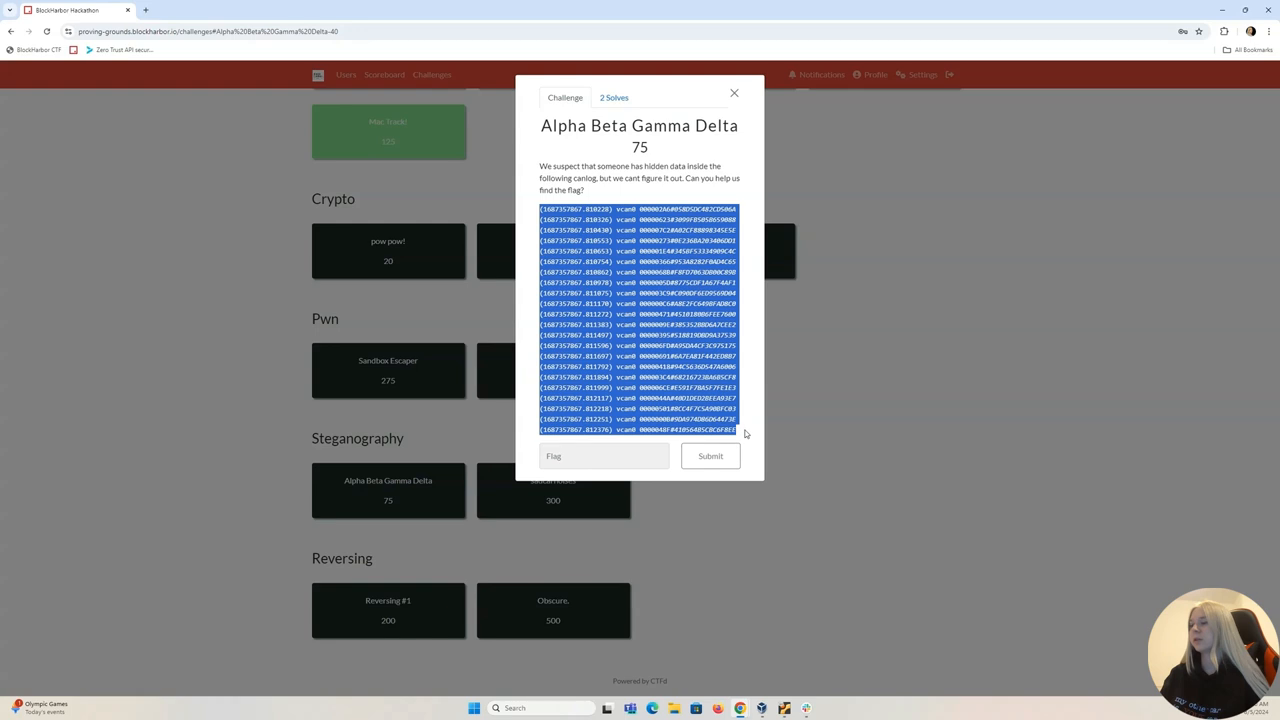
mouse_move(616, 198)
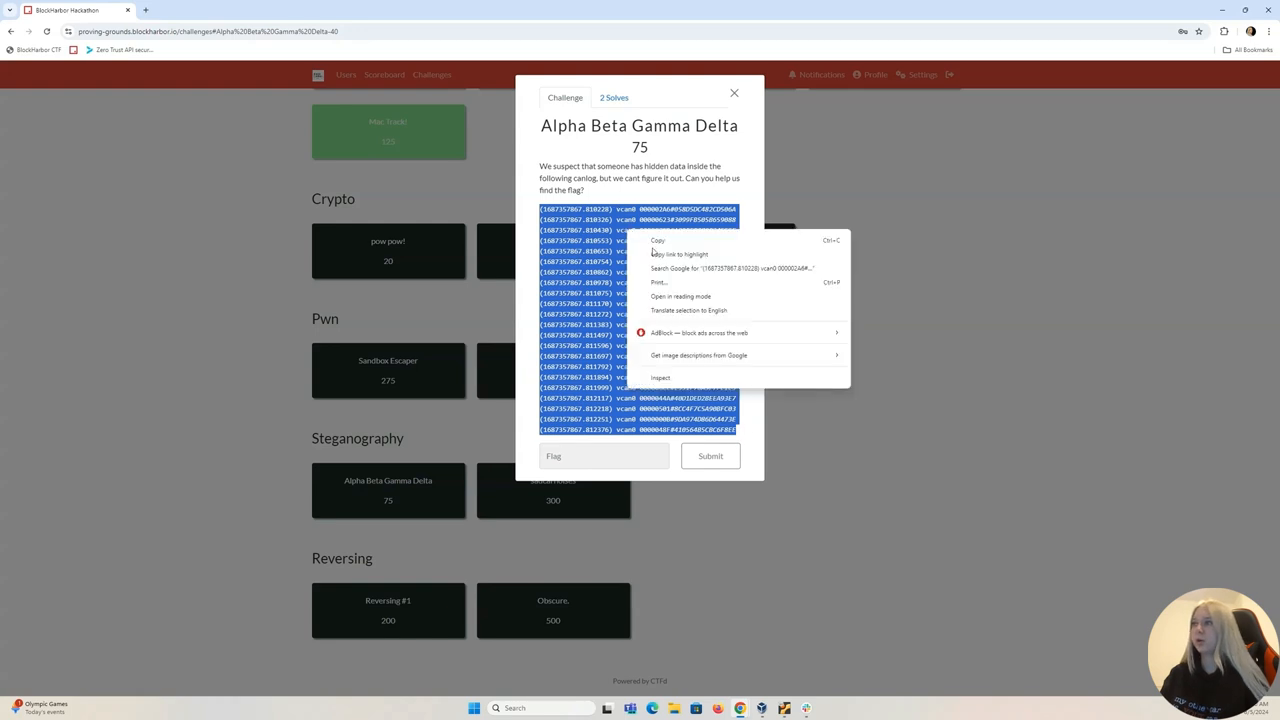
click(896, 624)
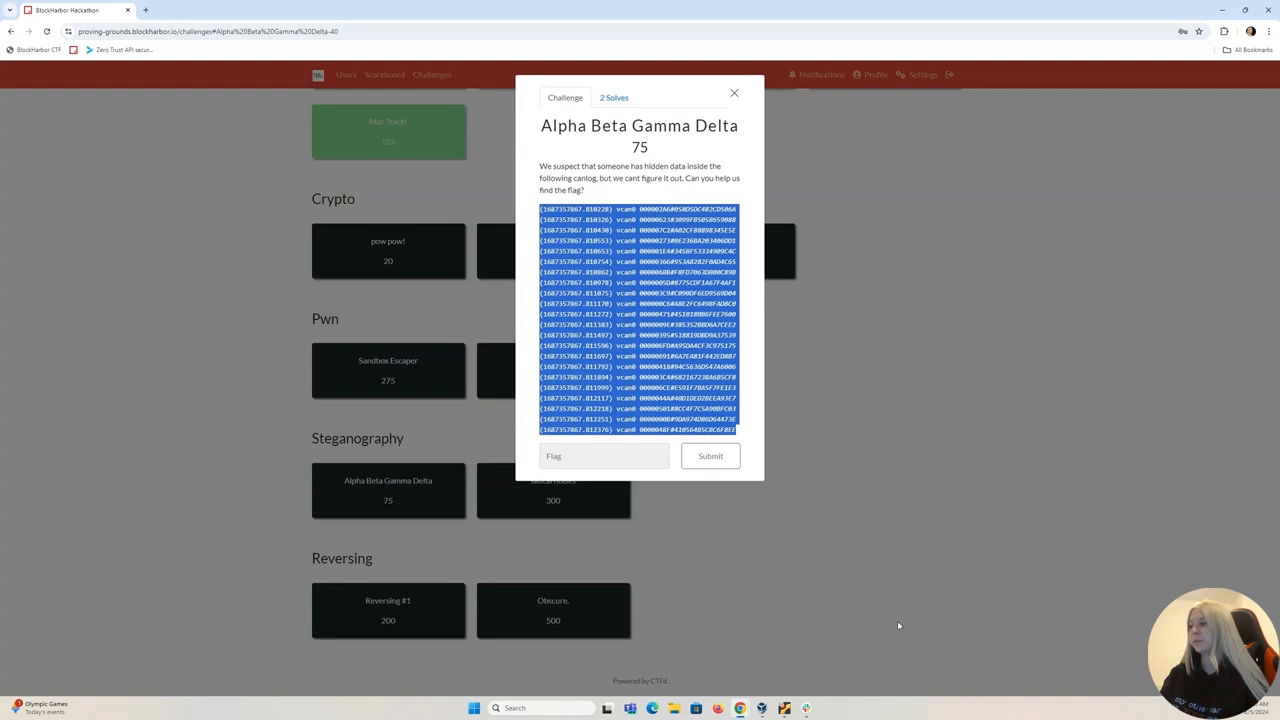
mouse_move(784, 708)
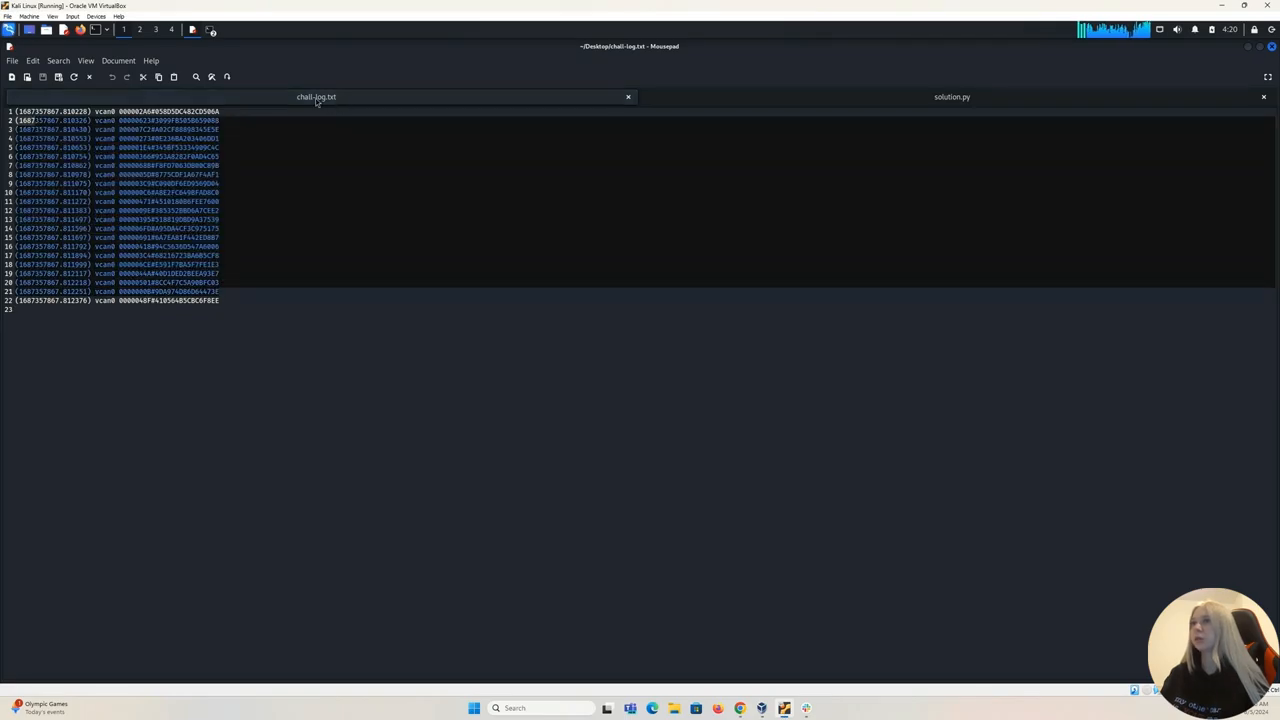
mouse_move(412, 84)
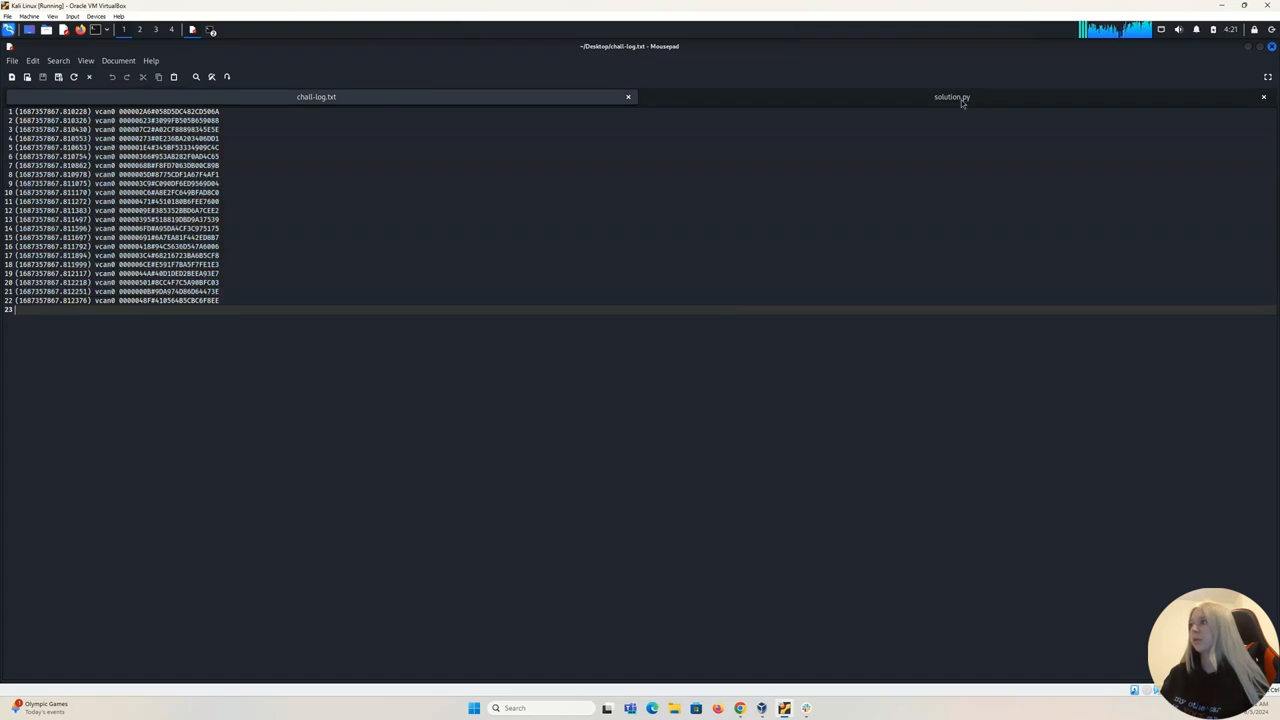
Switch from chall-log.txt to the solution.py script in Mousepad
click(952, 96)
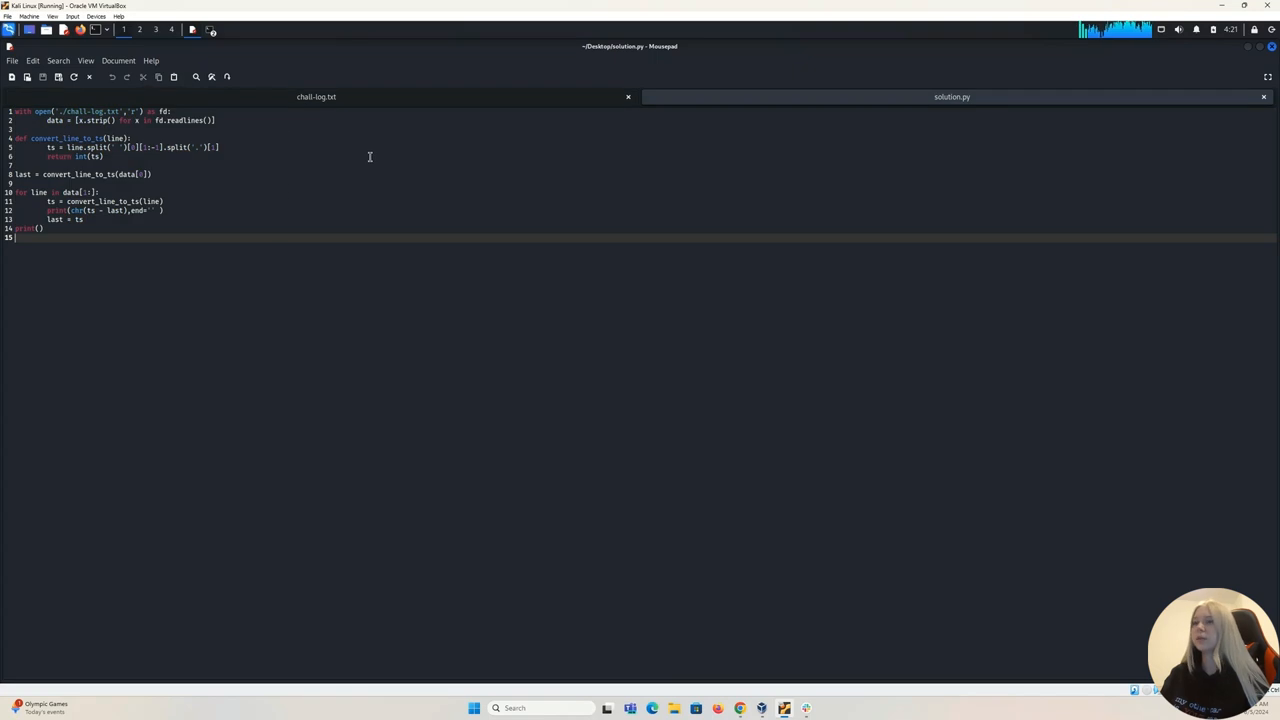
mouse_move(244, 160)
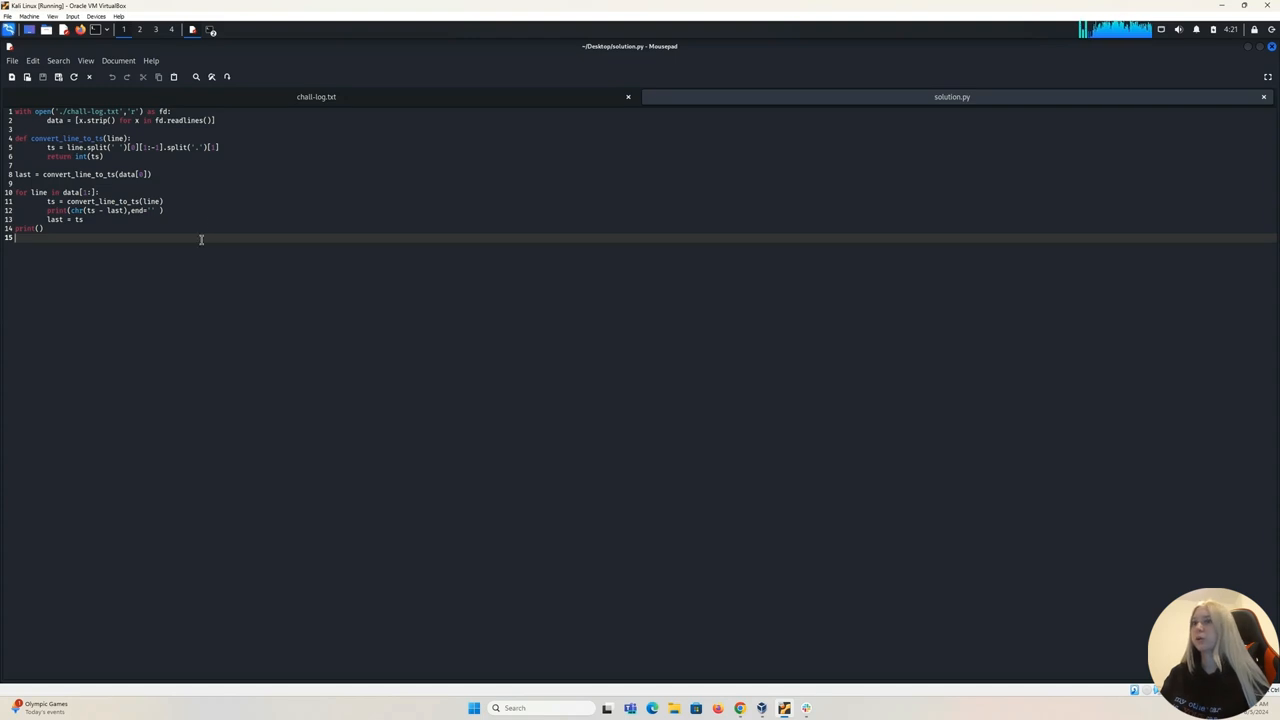
mouse_move(264, 168)
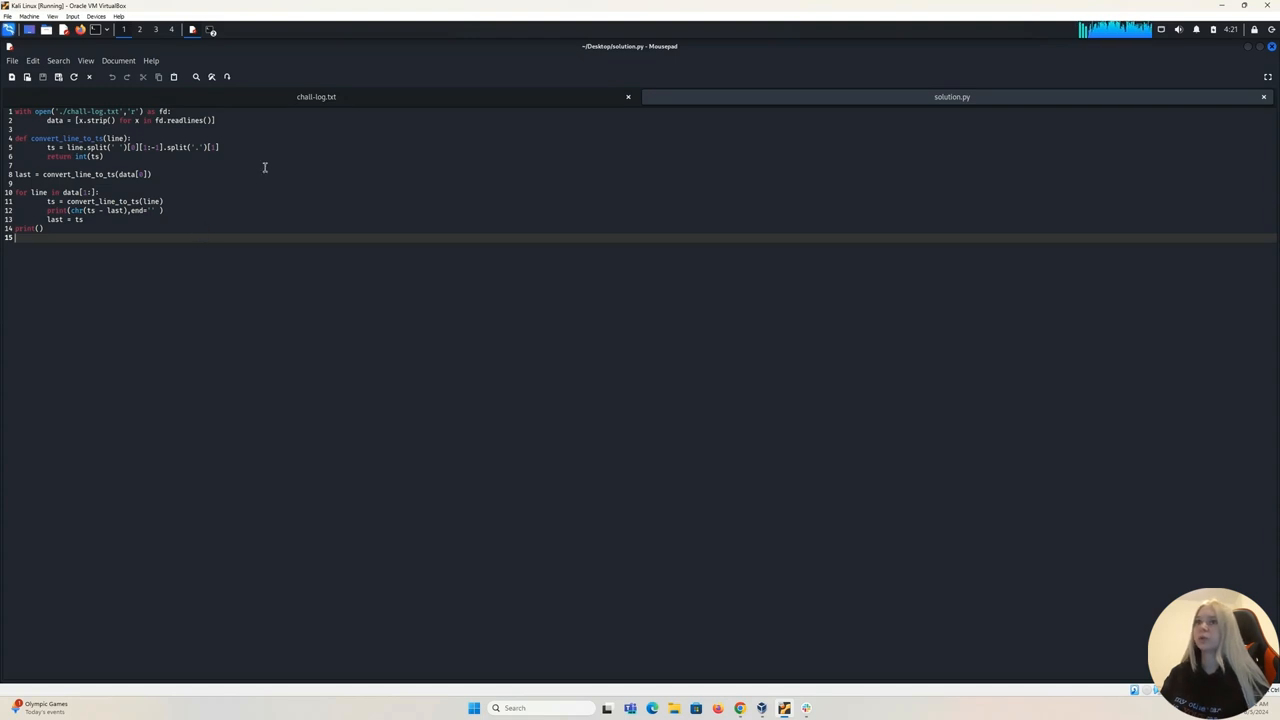
mouse_move(246, 232)
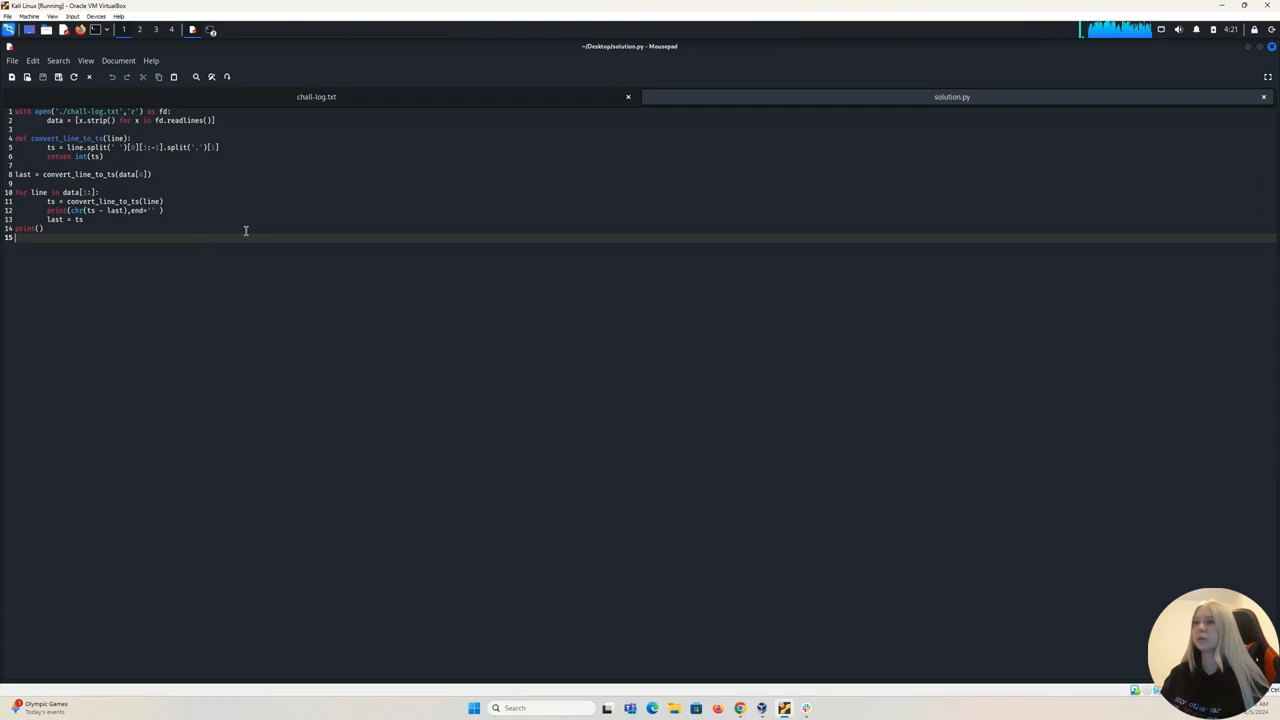
mouse_move(690, 136)
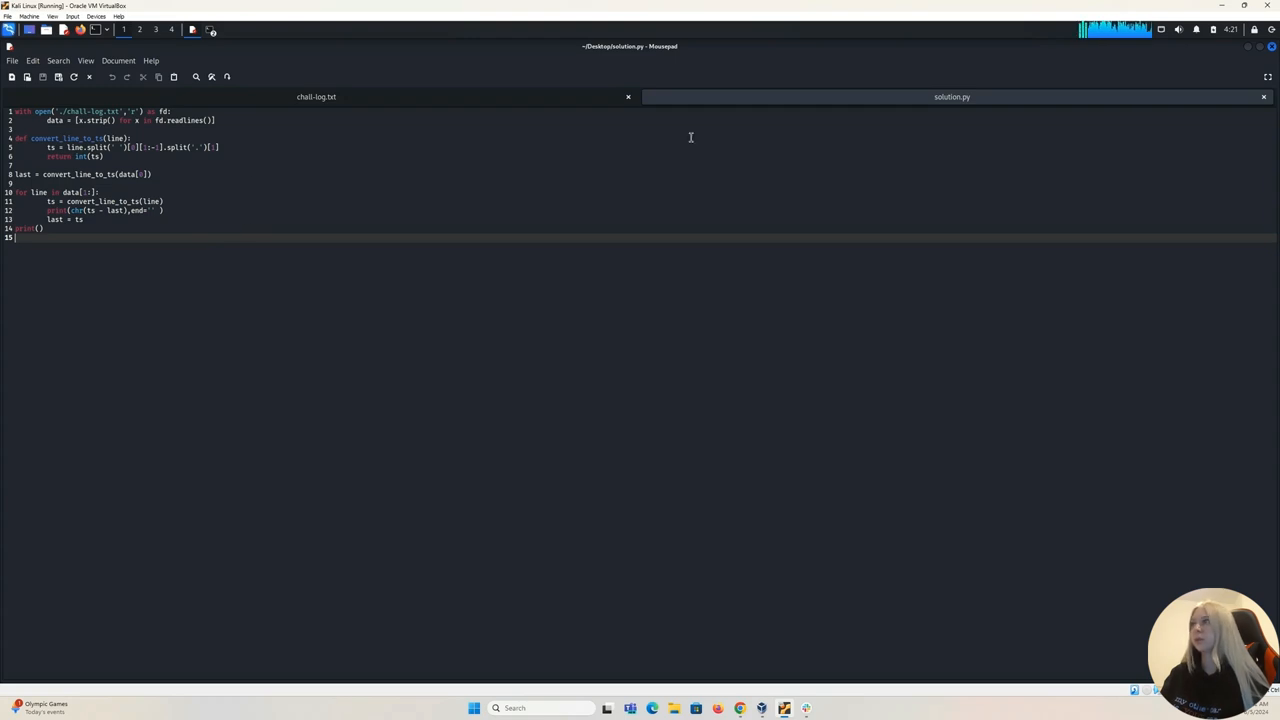
mouse_move(976, 132)
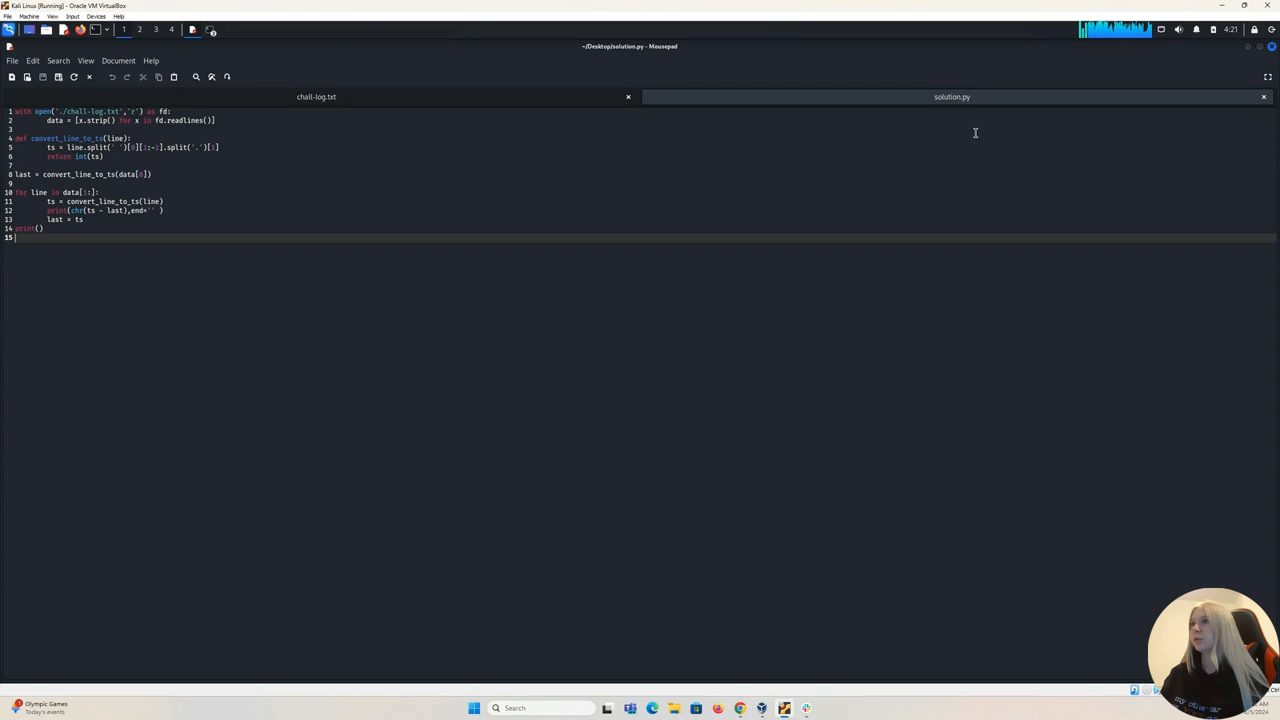
mouse_move(384, 104)
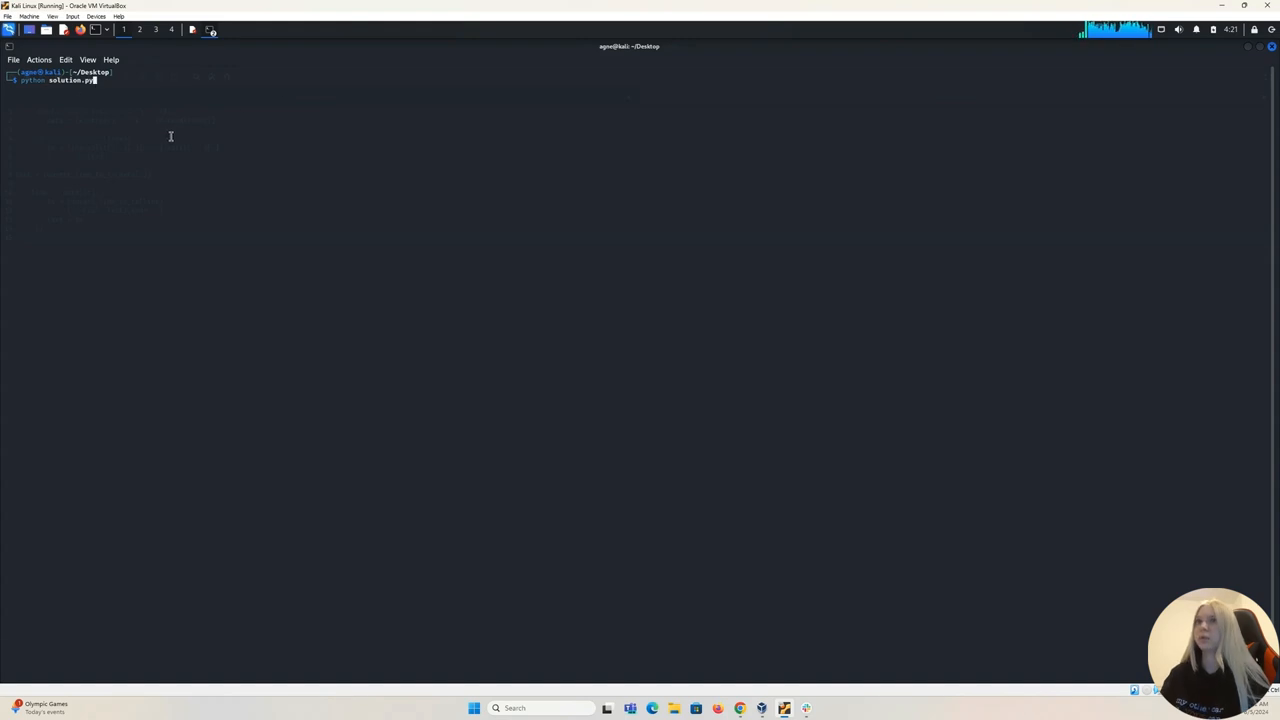
mouse_move(184, 60)
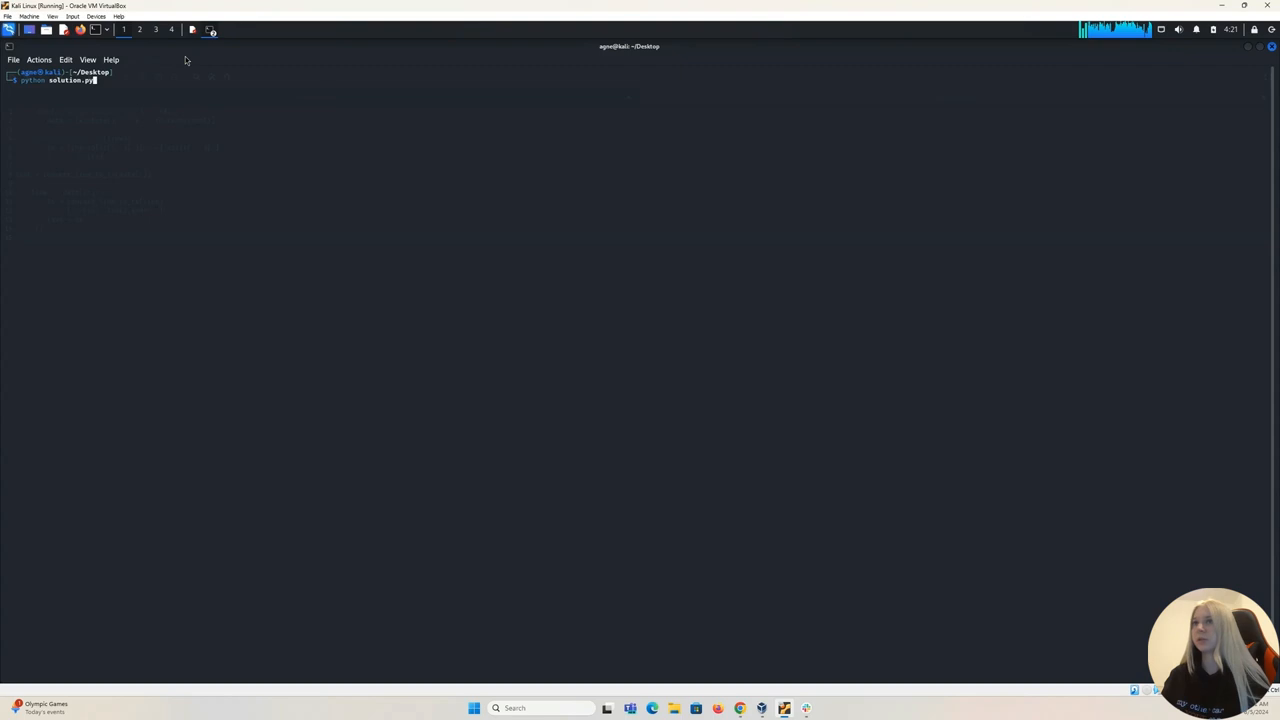
Run python solution.py in the terminal to print the hidden flag
key(Return)
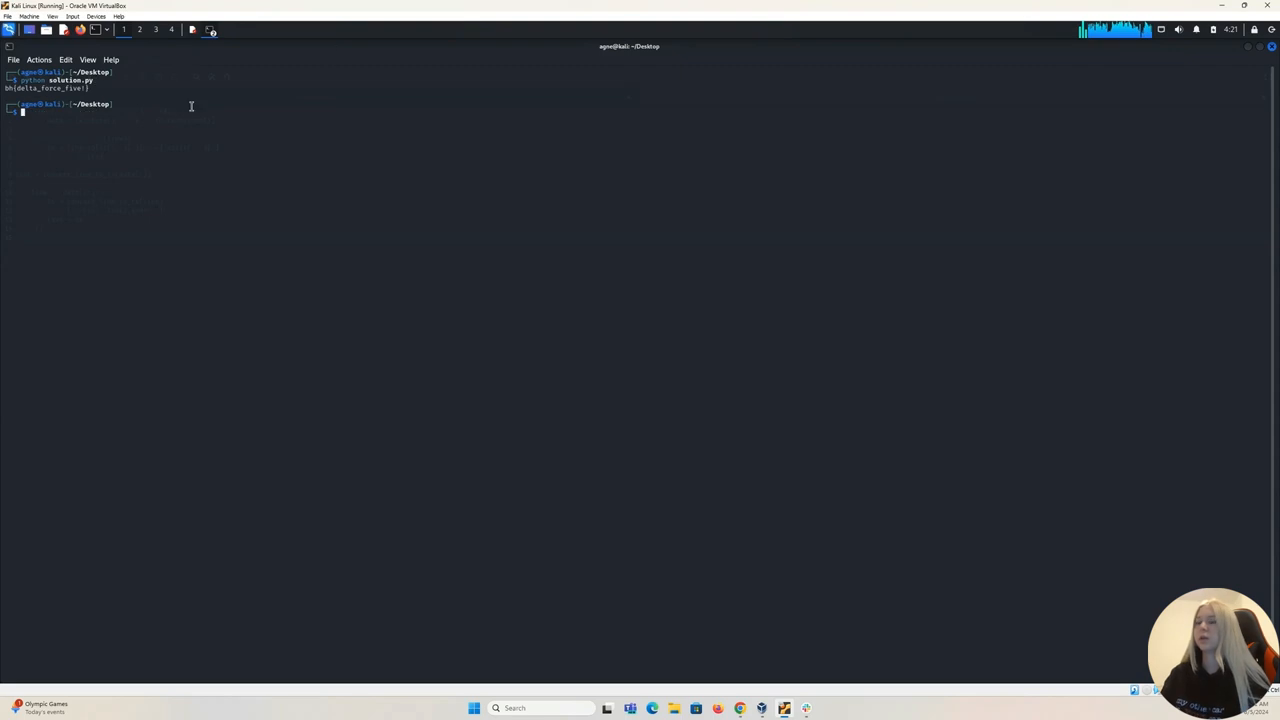
mouse_move(96, 88)
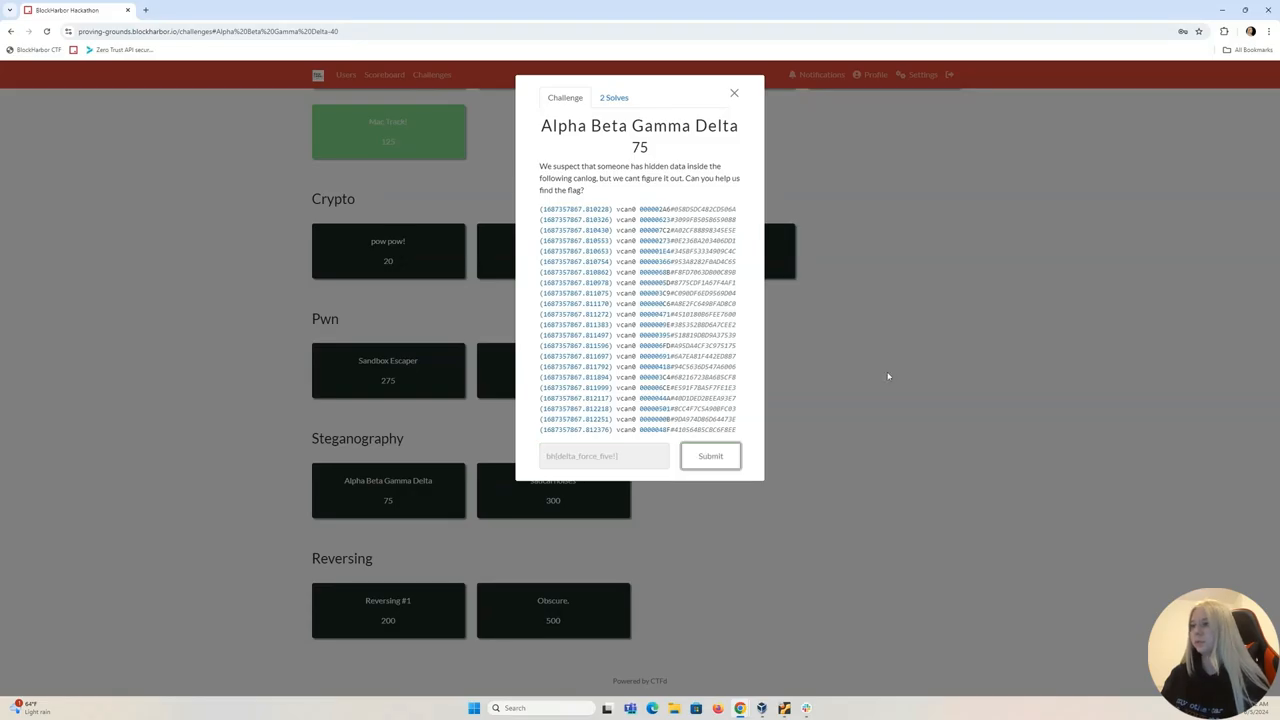
Submit the recovered flag for Alpha Beta Gamma Delta and get it marked Correct
click(710, 456)
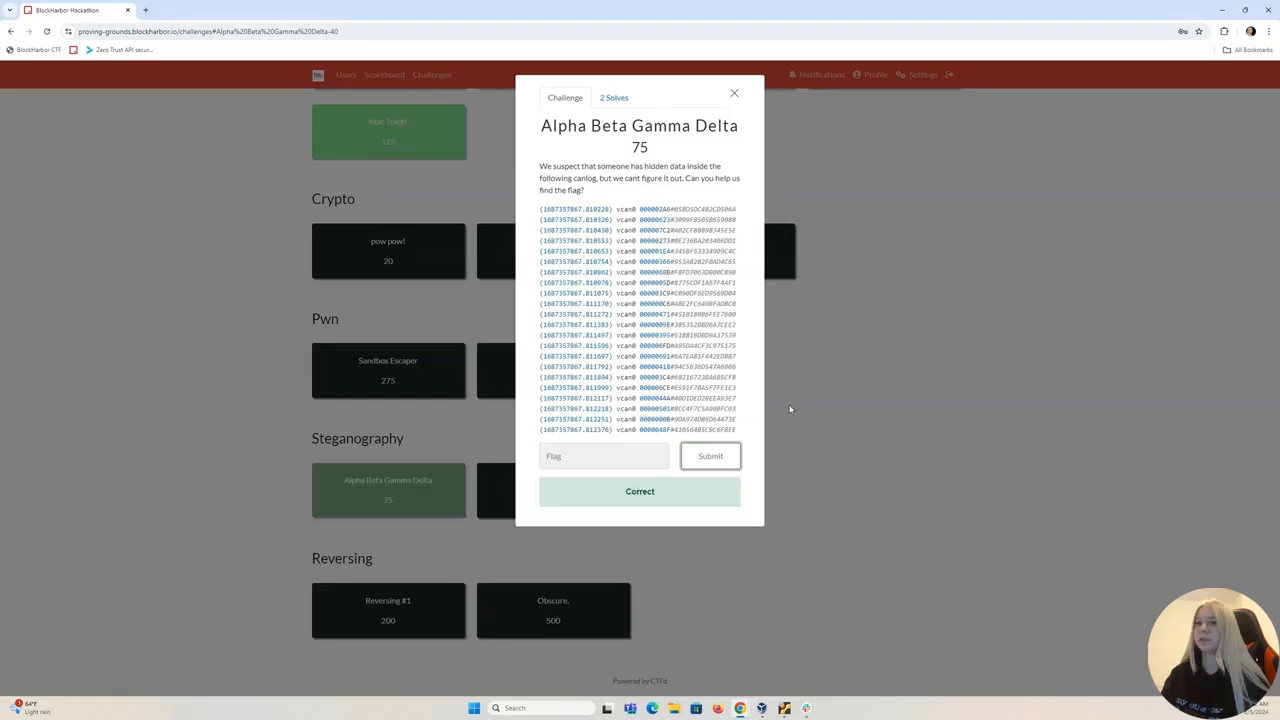
mouse_move(838, 356)
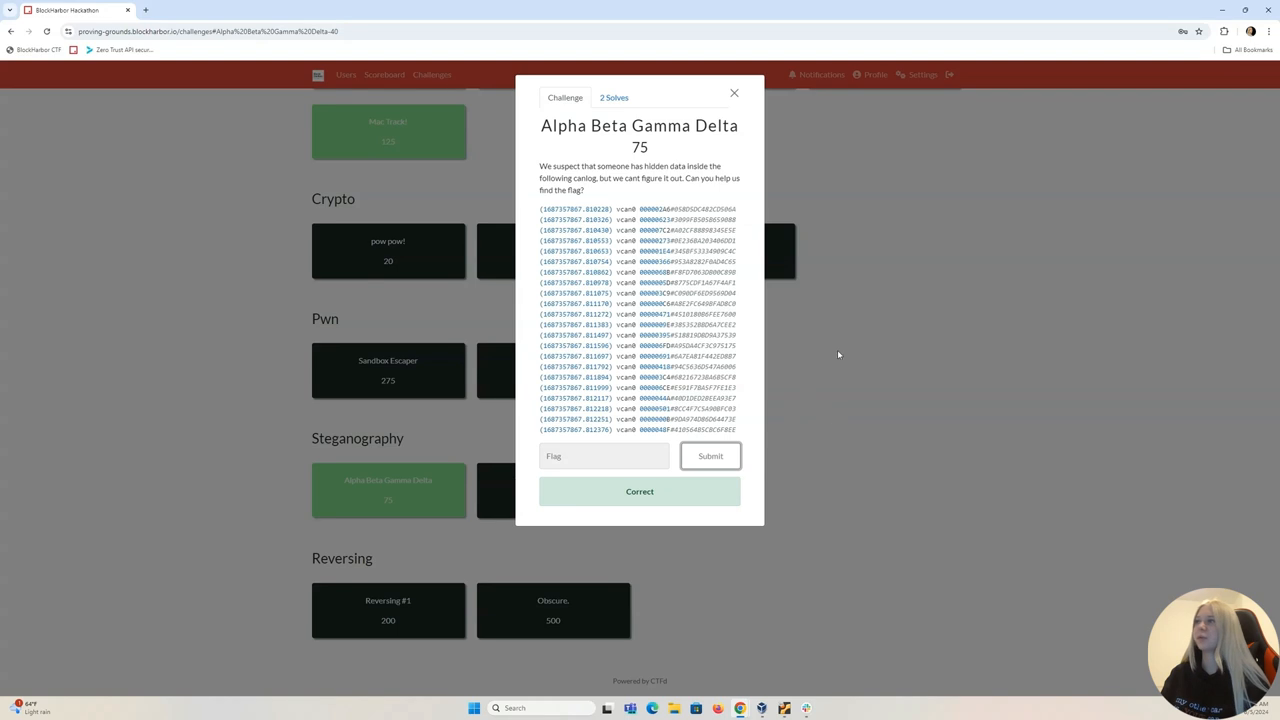